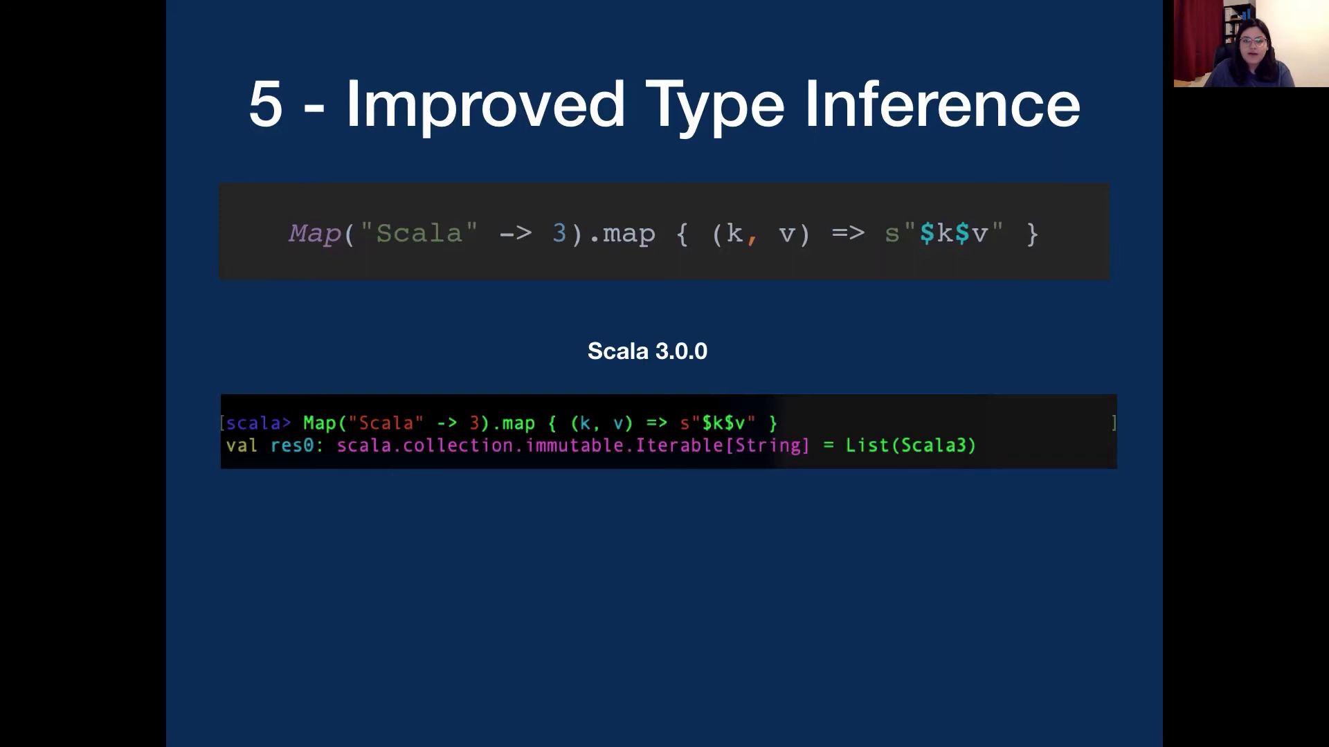
Move past the Improved Type Inference slide to slide 4, Procedure Syntax
key(Left)
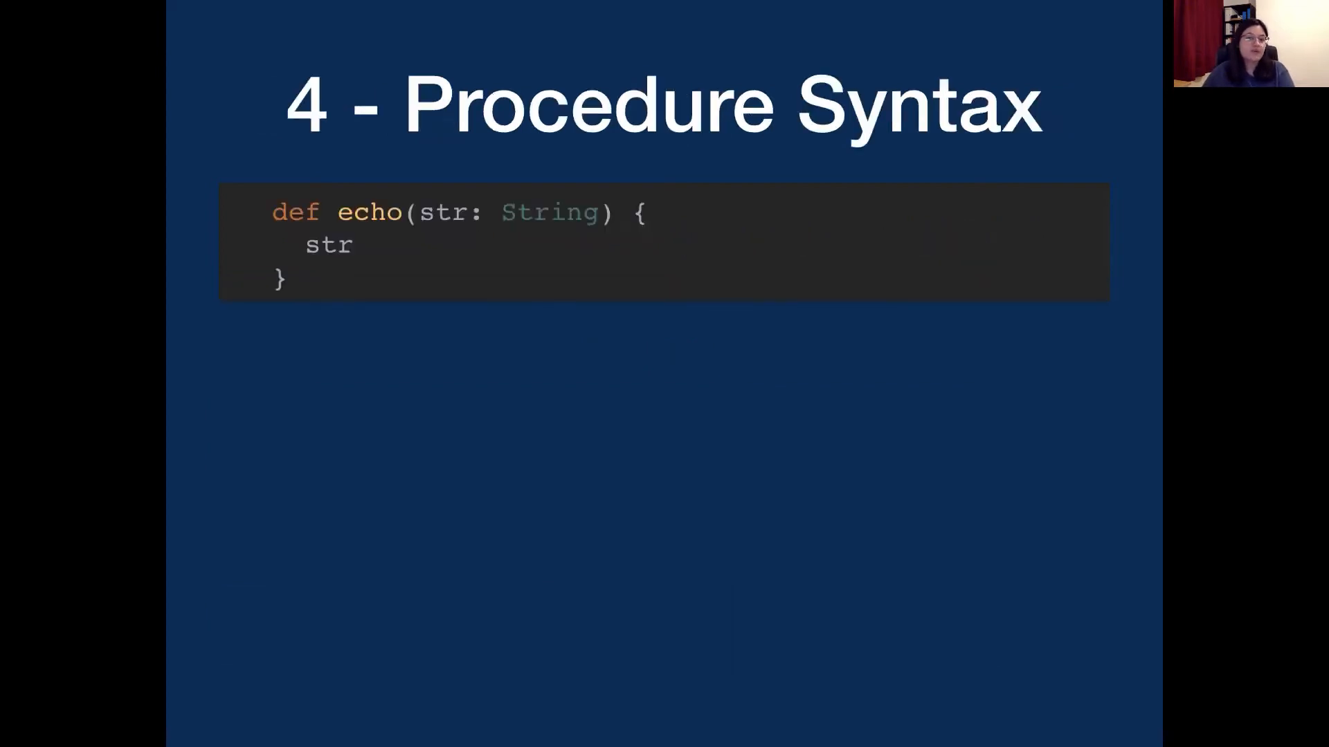